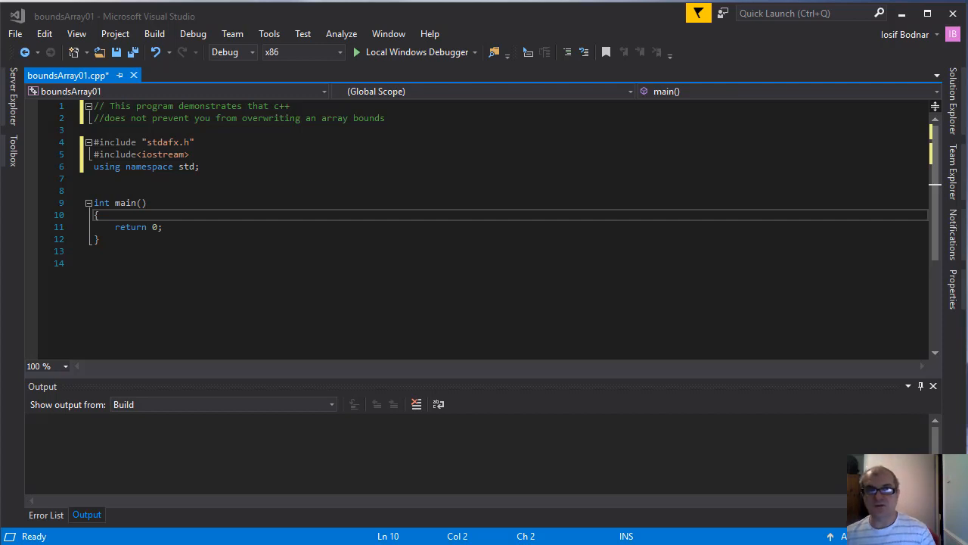
- Declare 'int a[5];' and 'int i;' inside main() above return 0
text(i)
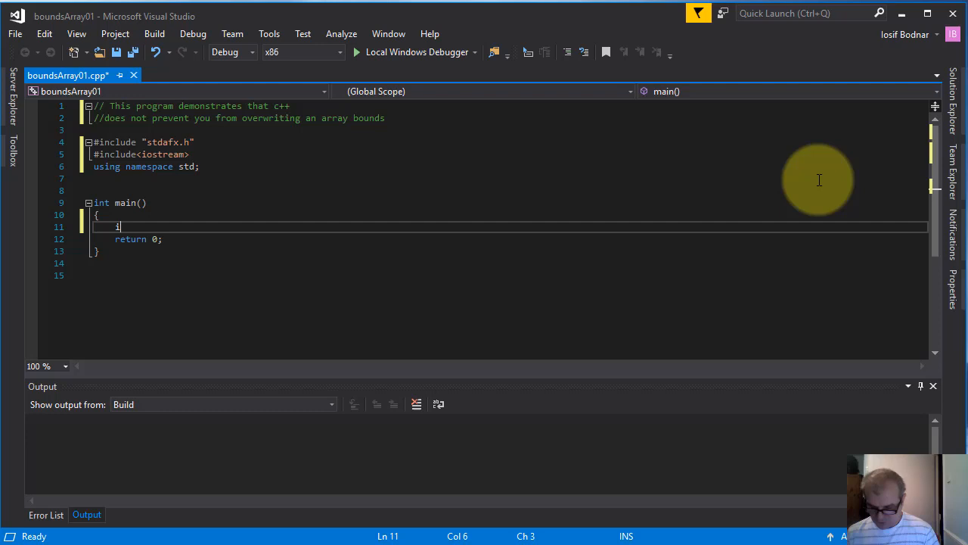
text(nt)
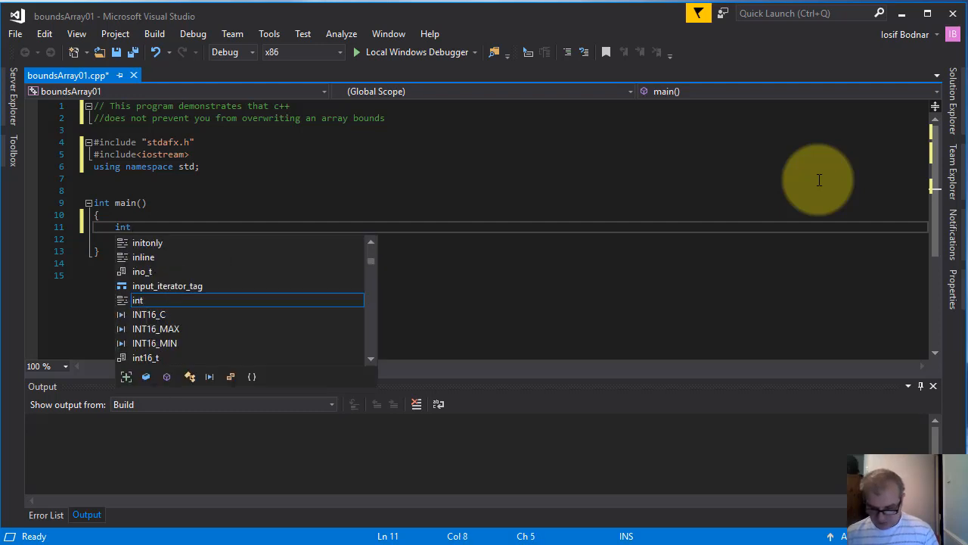
text(a)
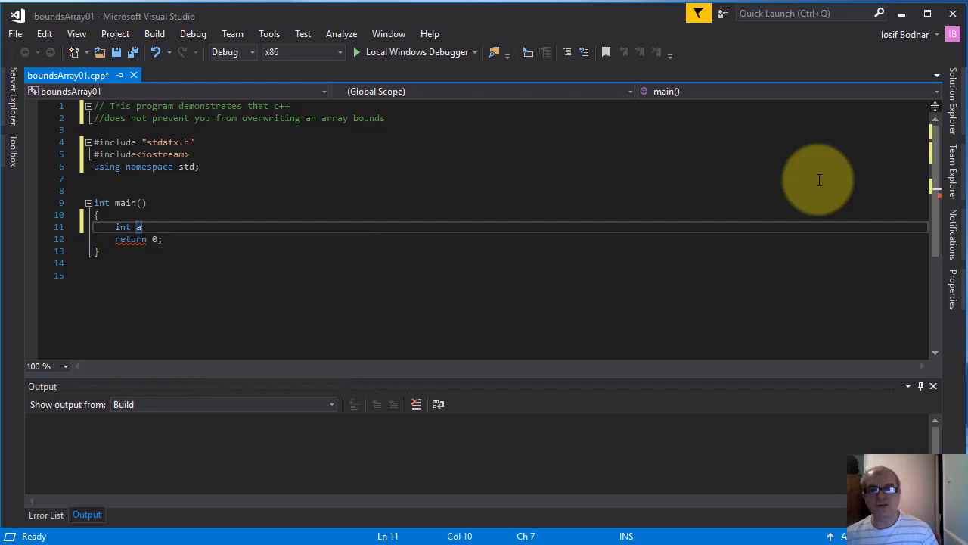
text([5];)
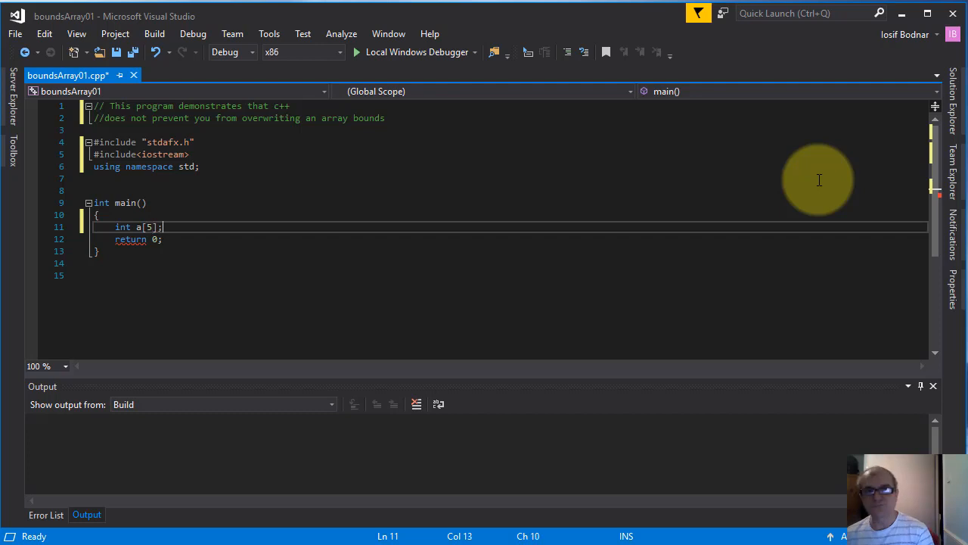
text(int)
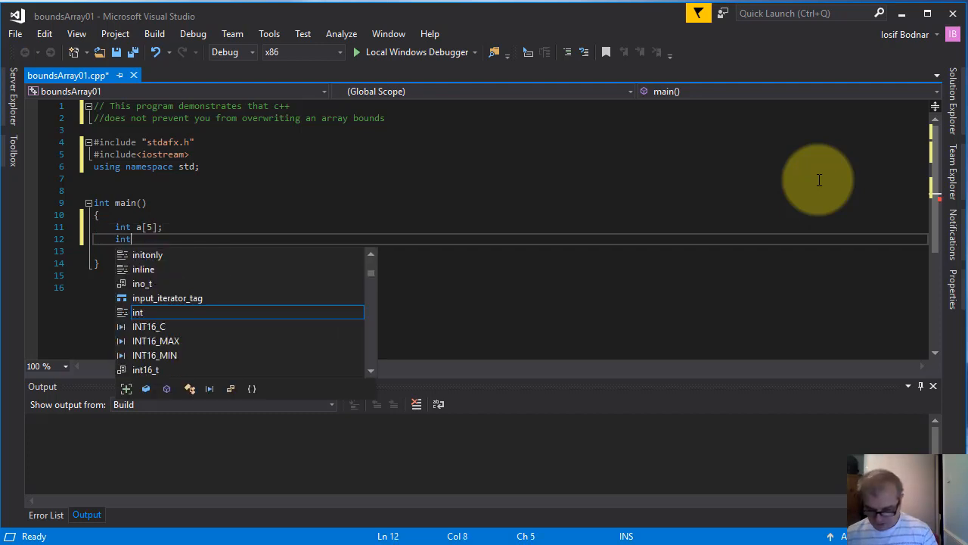
text(i)
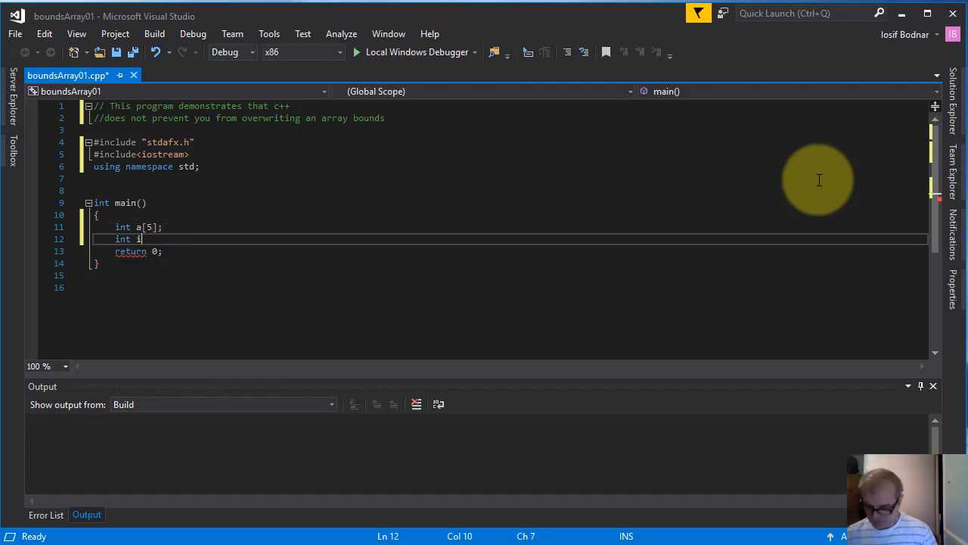
text(for)
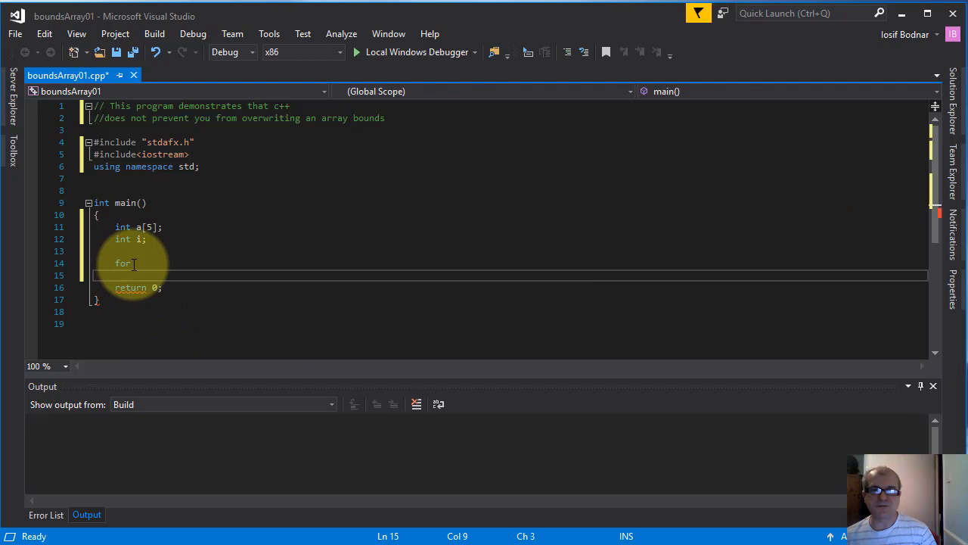
- Write the loop 'for (i = 0; i < 10; i++) a[i] = 20;' in main()
text((i)
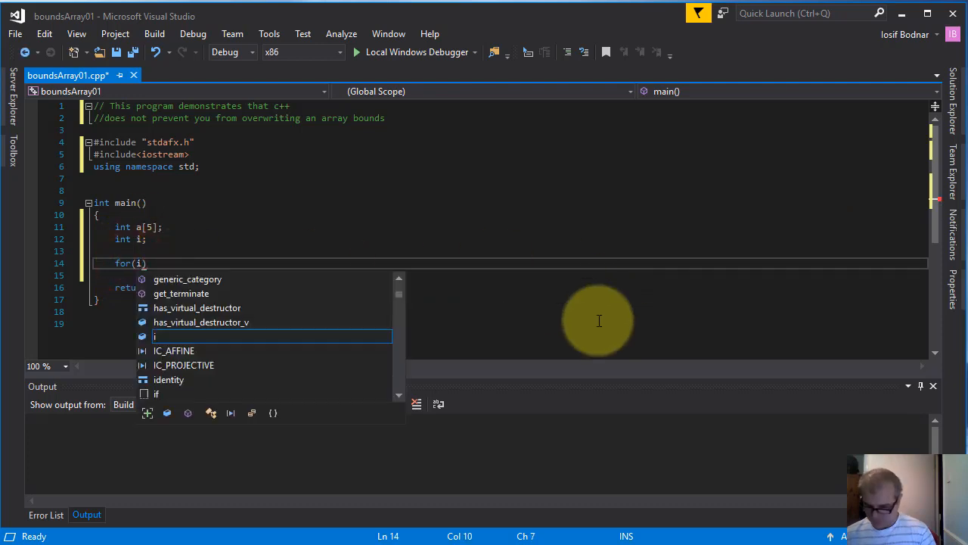
text(= 0; i <)
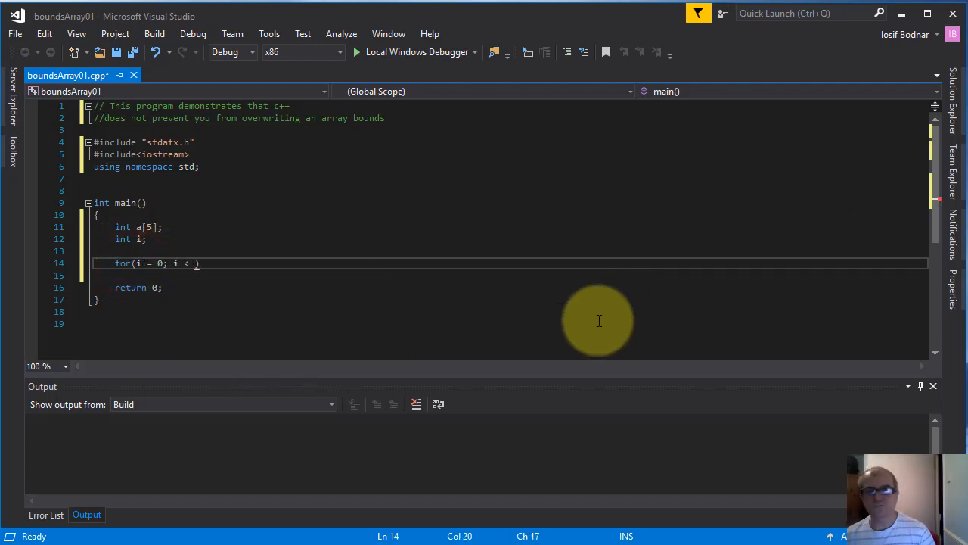
text(10; i)
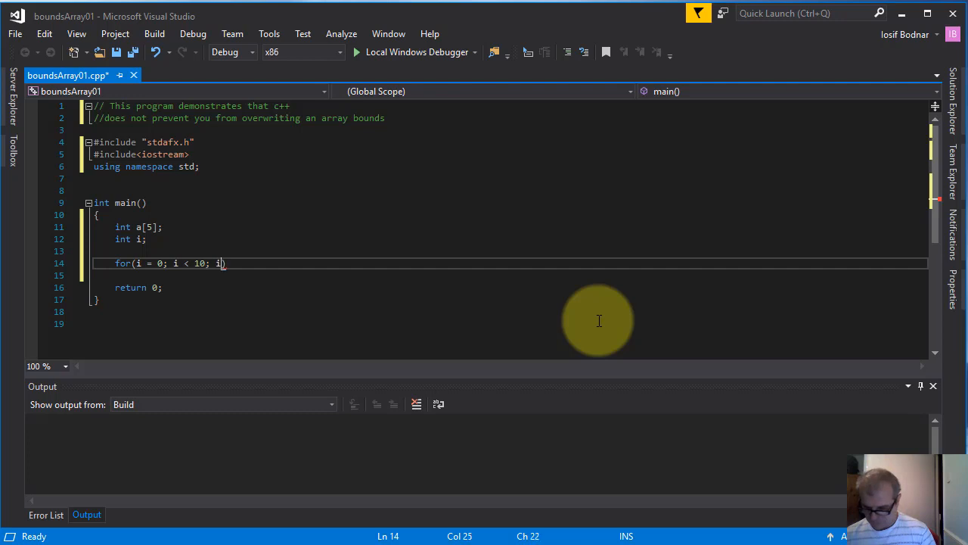
text(++))
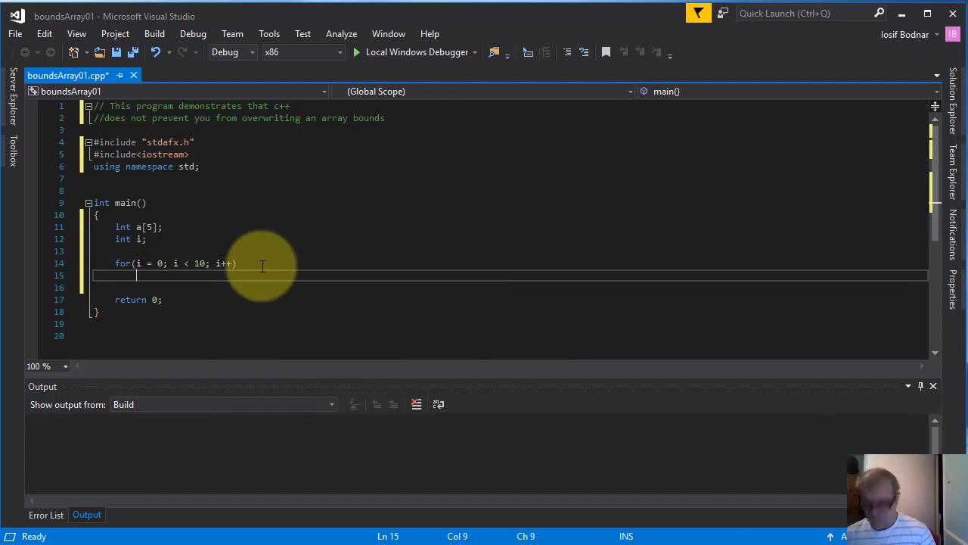
text(a[i] = 20;)
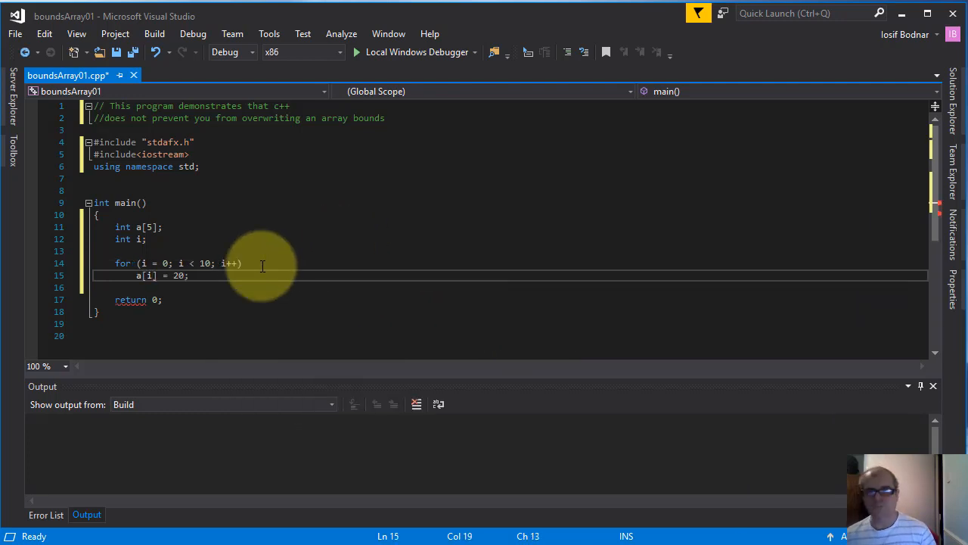
text(for())
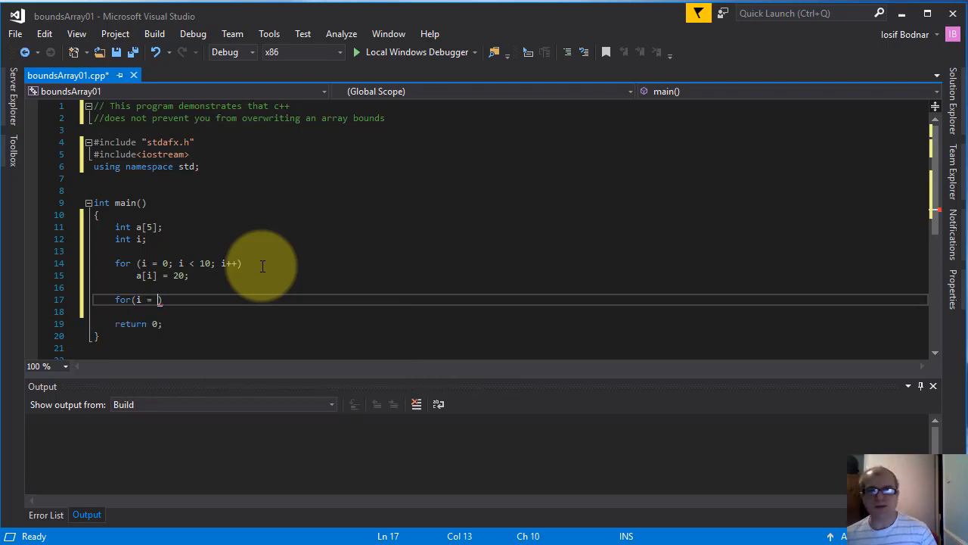
- Finish the second loop, i from 0 to 10, printing a[i] followed by endl
text(0;)
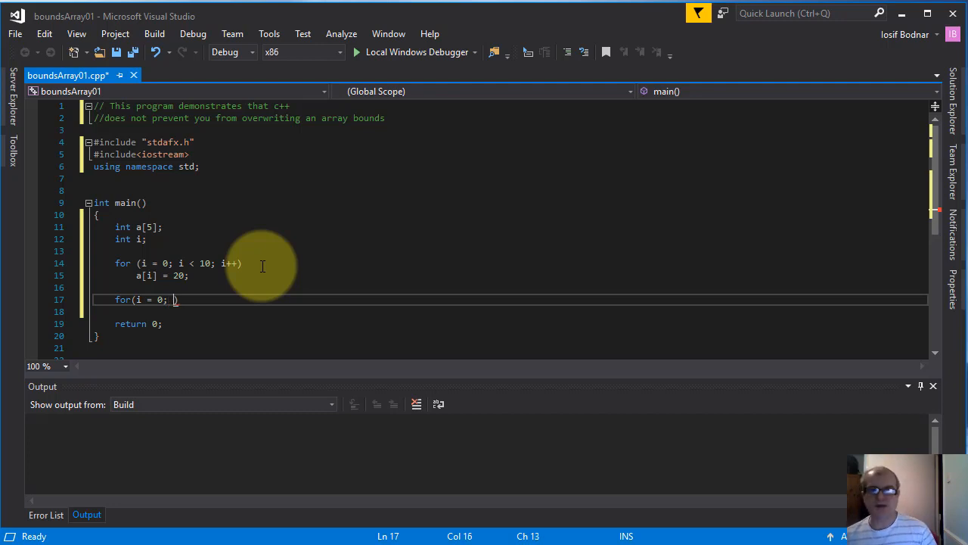
text(i < 1)
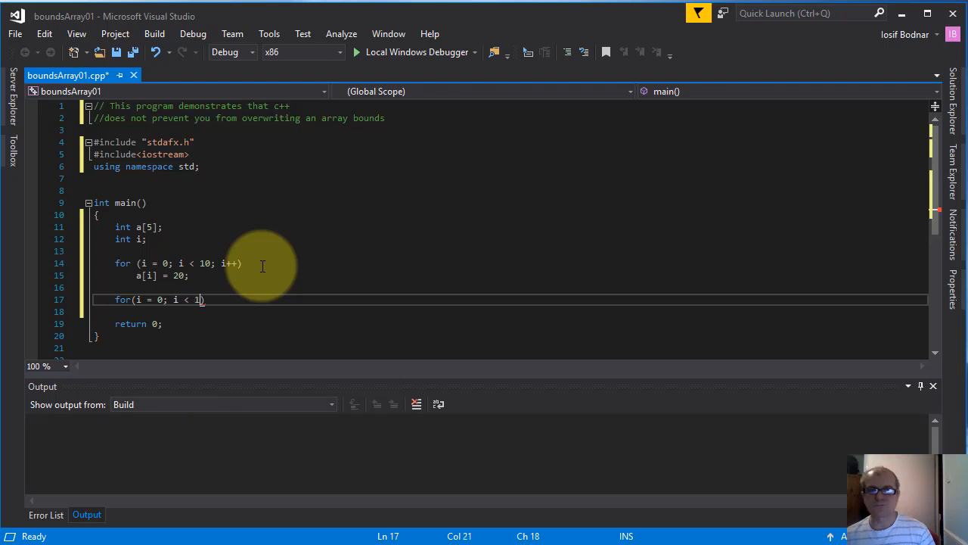
text(0; i++))
click(510, 312)
text(cout <<)
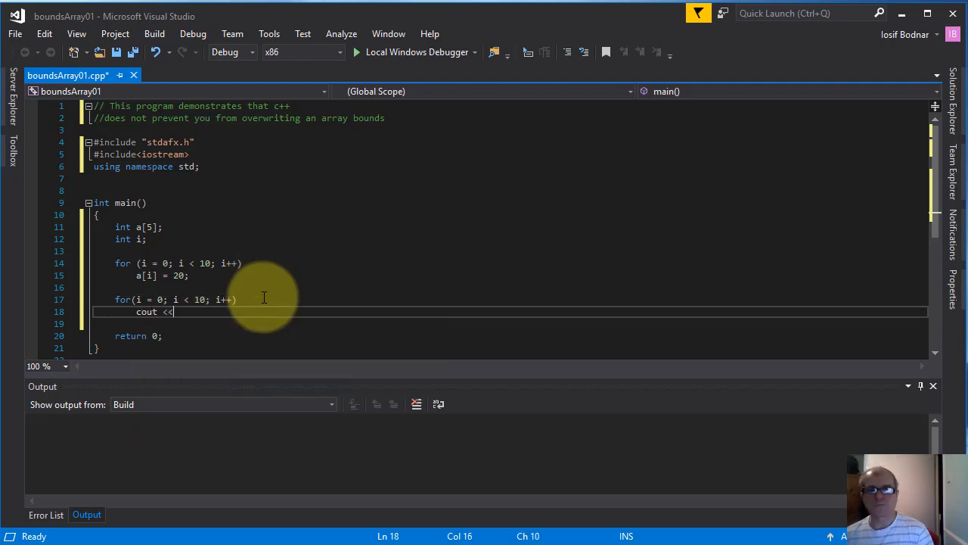
text(a[i] <<)
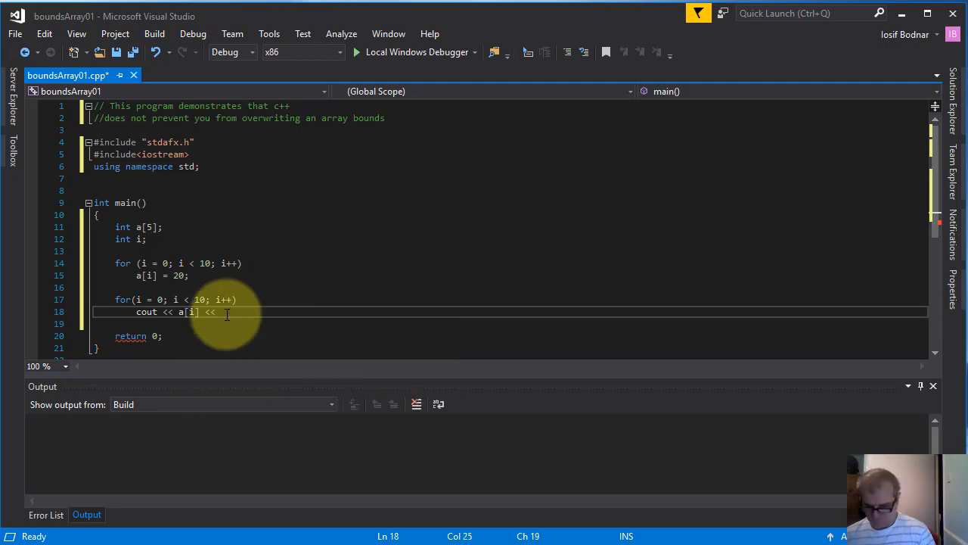
text(endl;)
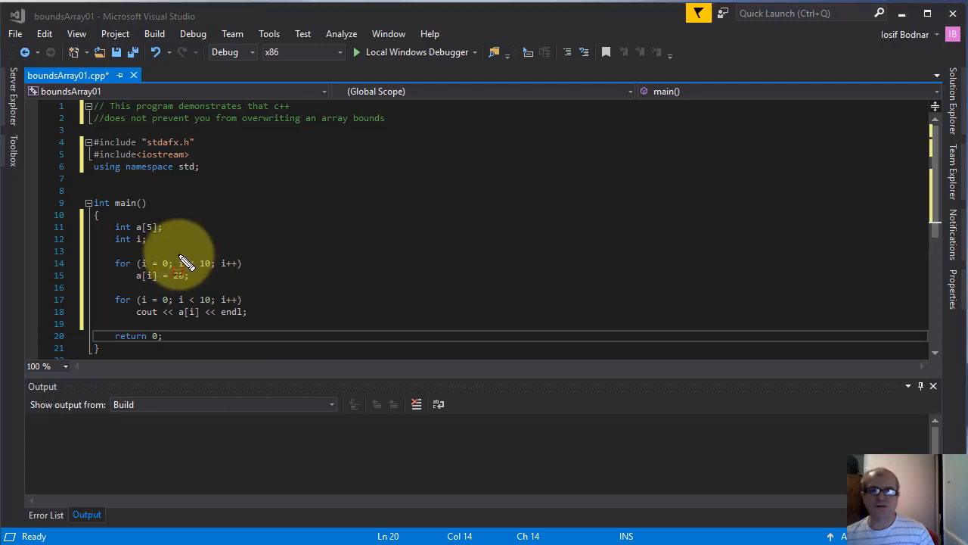
double_click(181, 264)
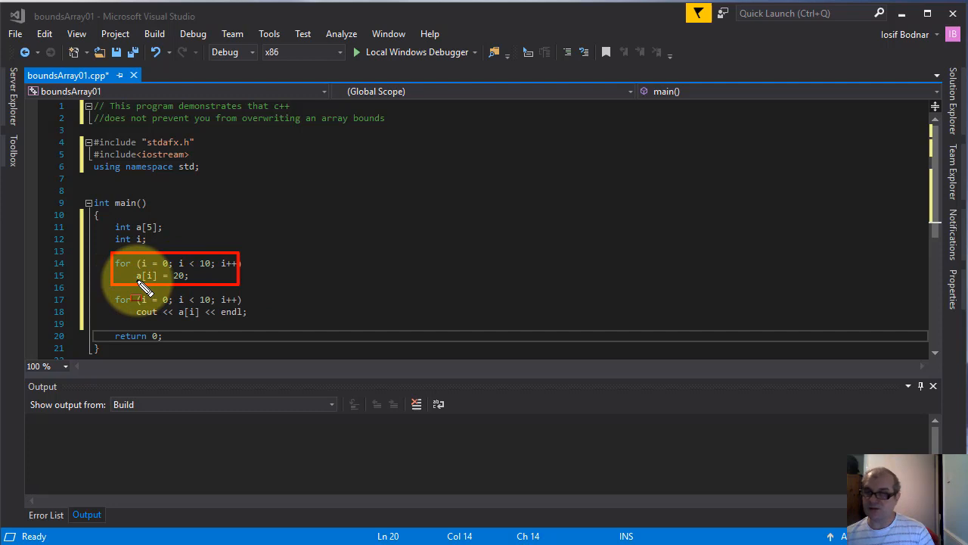
mouse_move(155, 241)
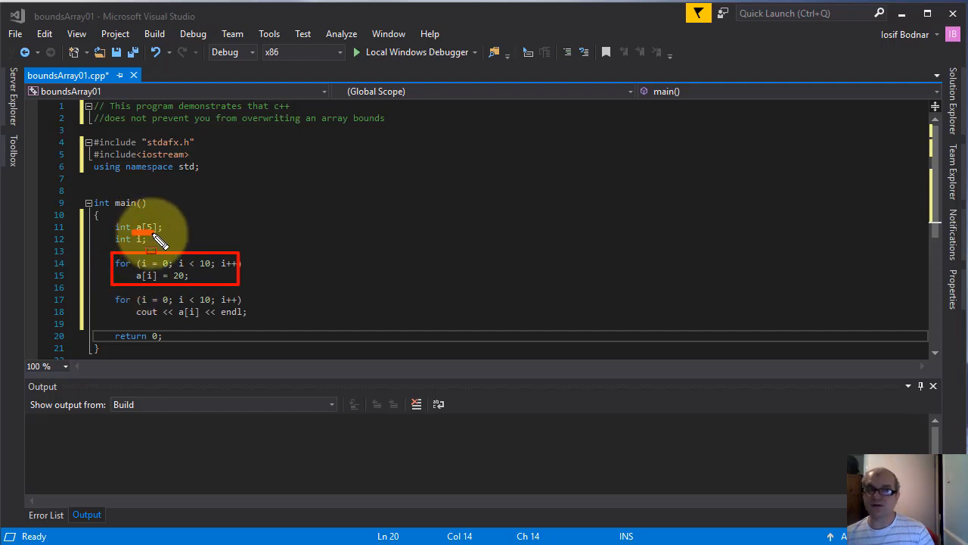
mouse_move(355, 261)
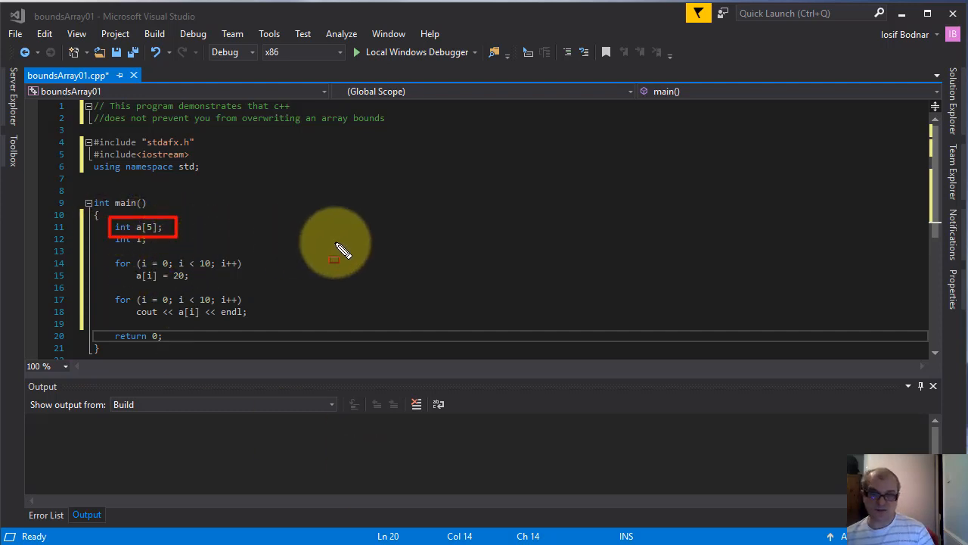
mouse_move(250, 83)
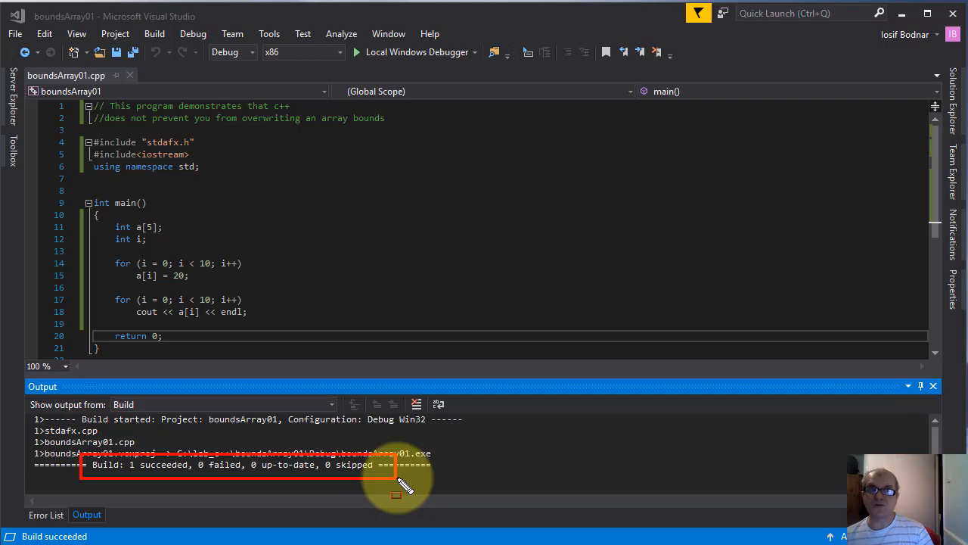
mouse_move(416, 352)
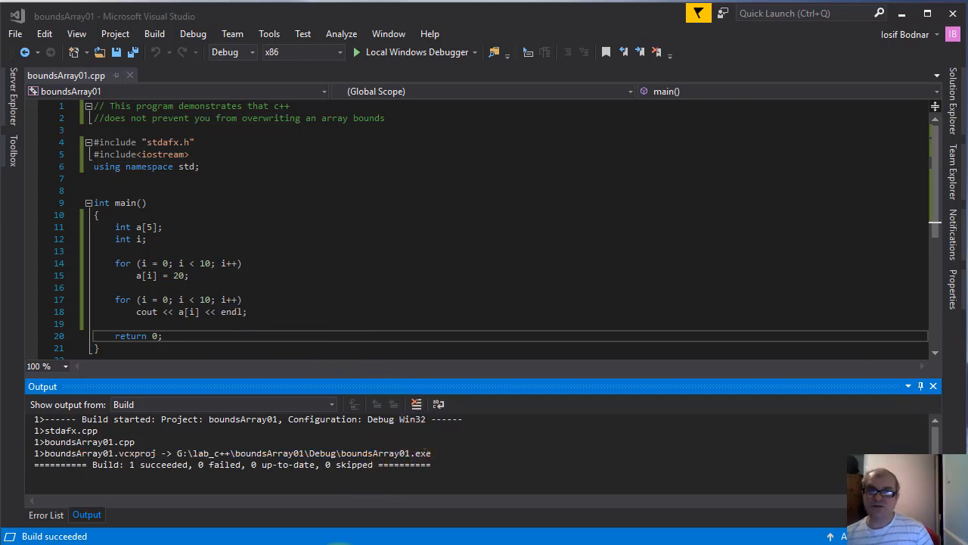
mouse_move(193, 33)
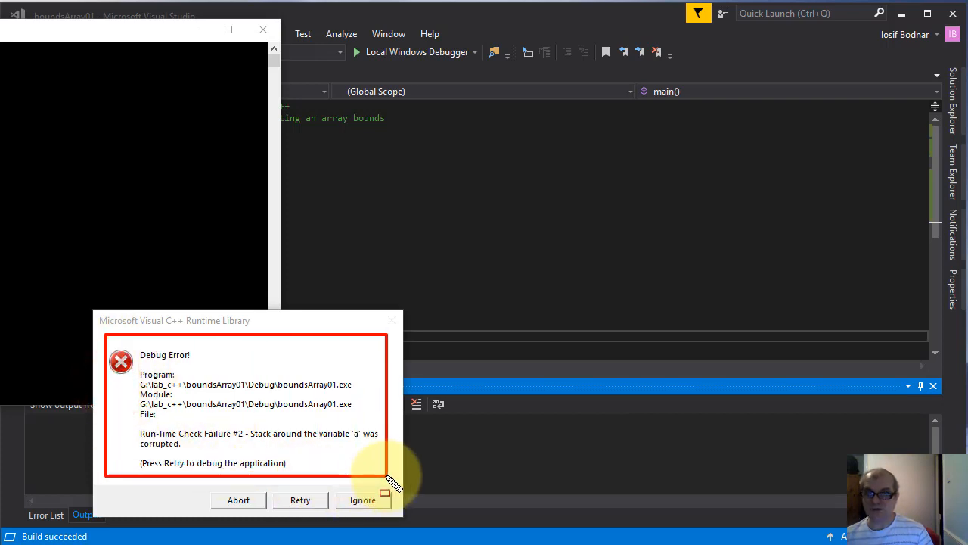
mouse_move(602, 424)
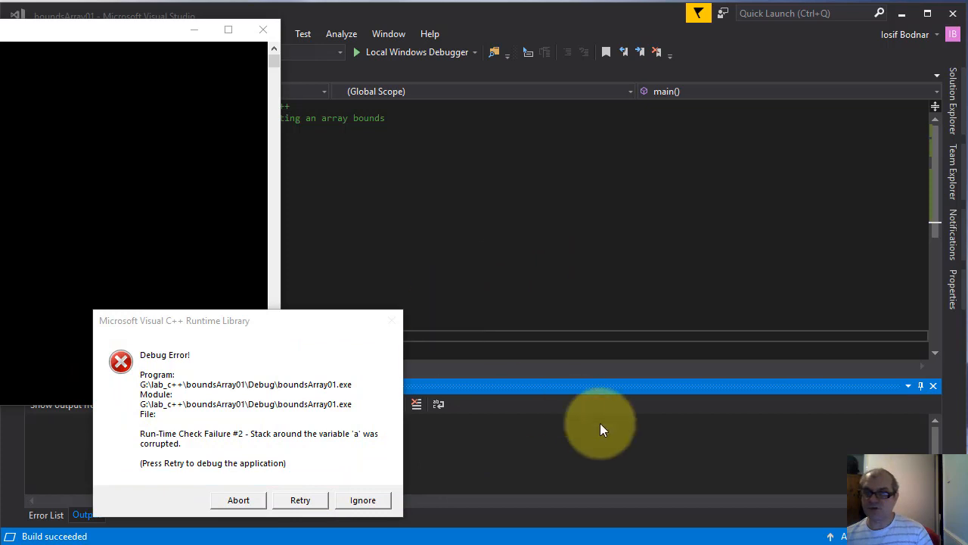
- Ignore the 'stack around variable a was corrupted' Debug Error
click(238, 499)
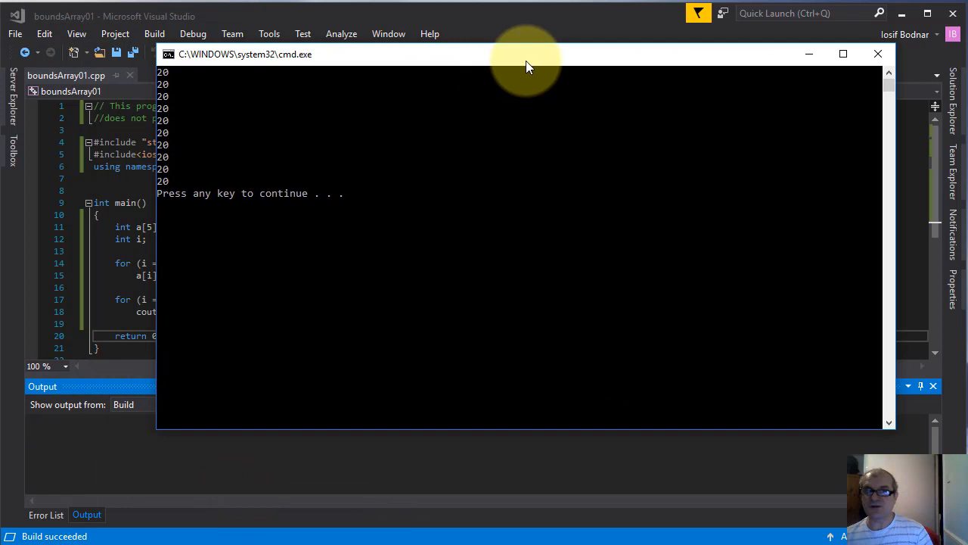
mouse_move(159, 253)
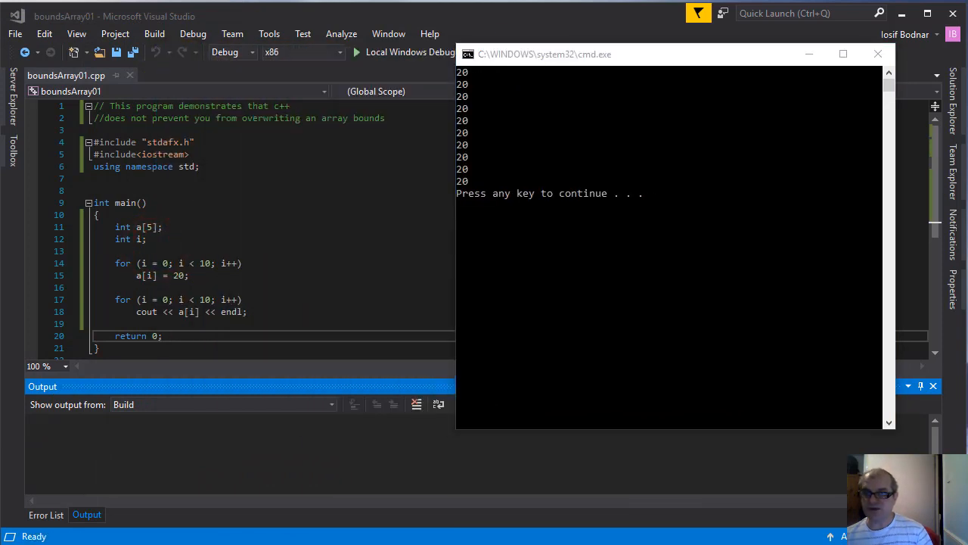
mouse_move(114, 265)
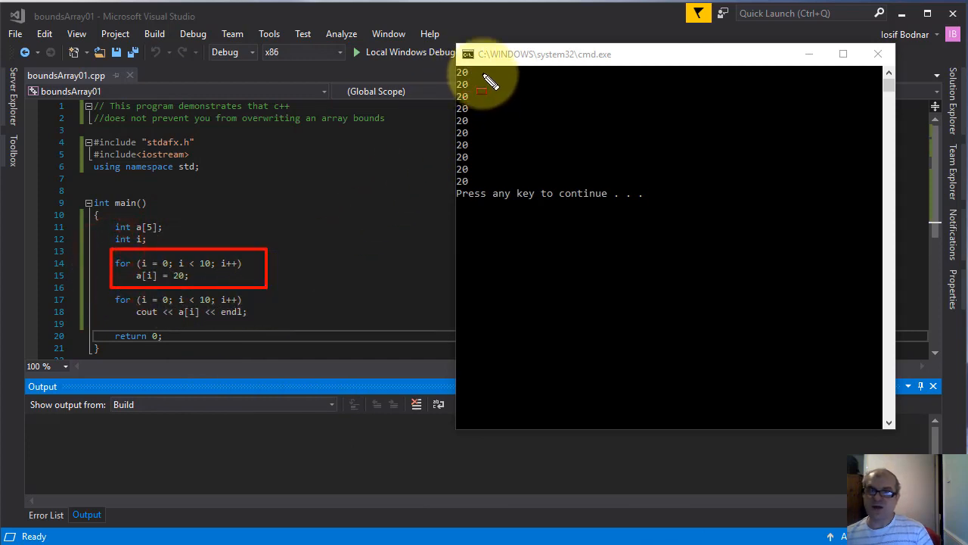
mouse_move(472, 94)
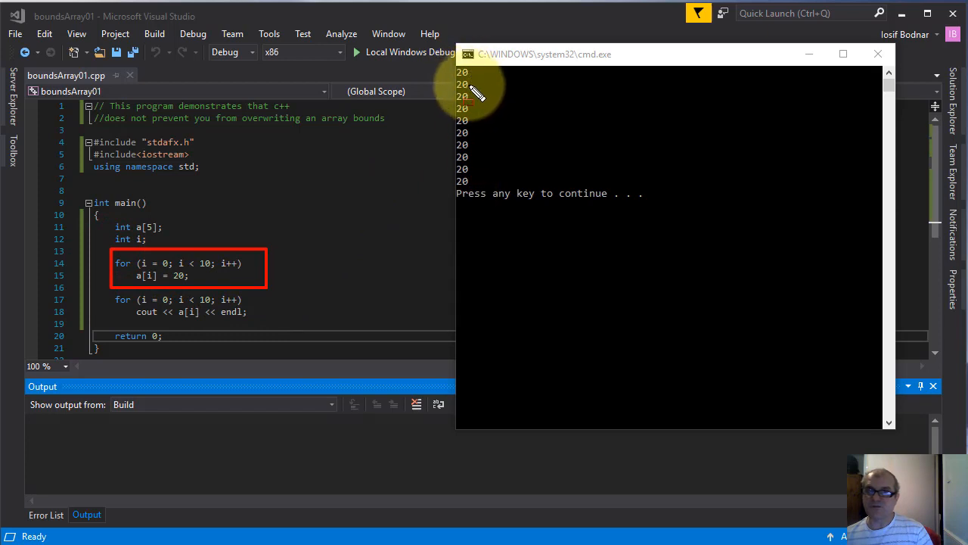
mouse_move(473, 140)
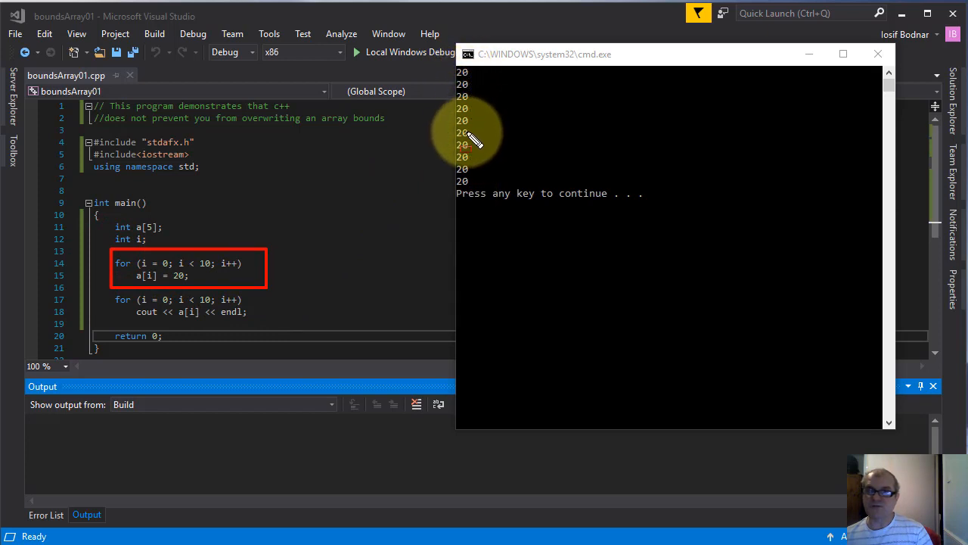
mouse_move(475, 173)
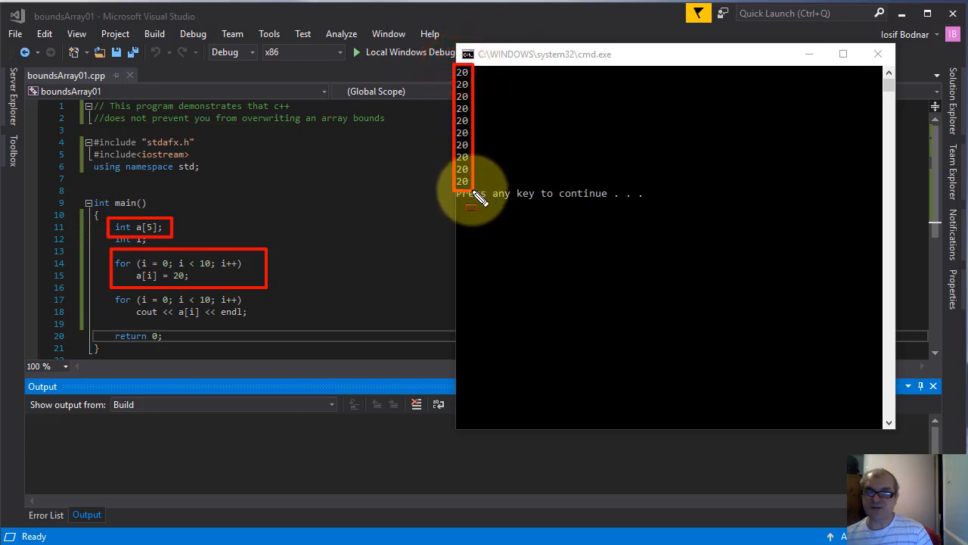
mouse_move(147, 242)
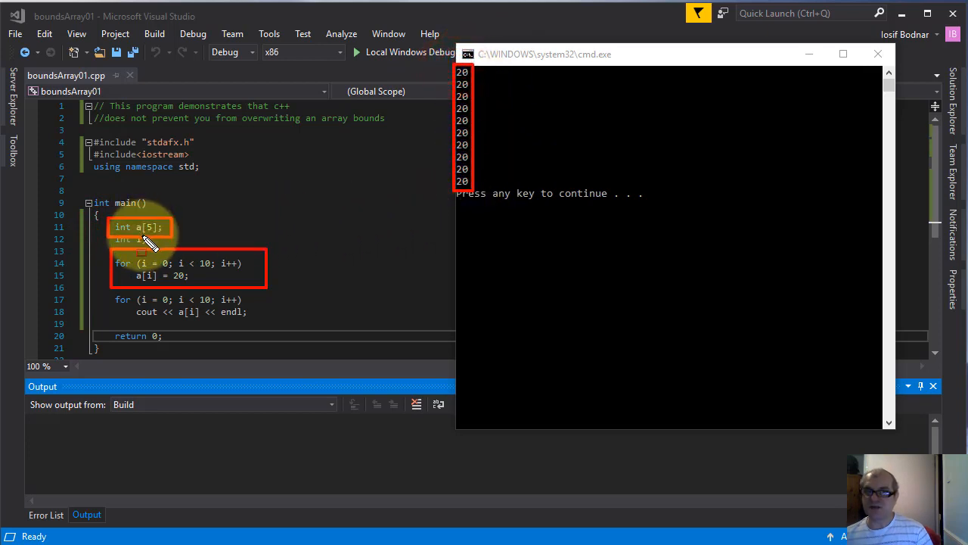
mouse_move(125, 276)
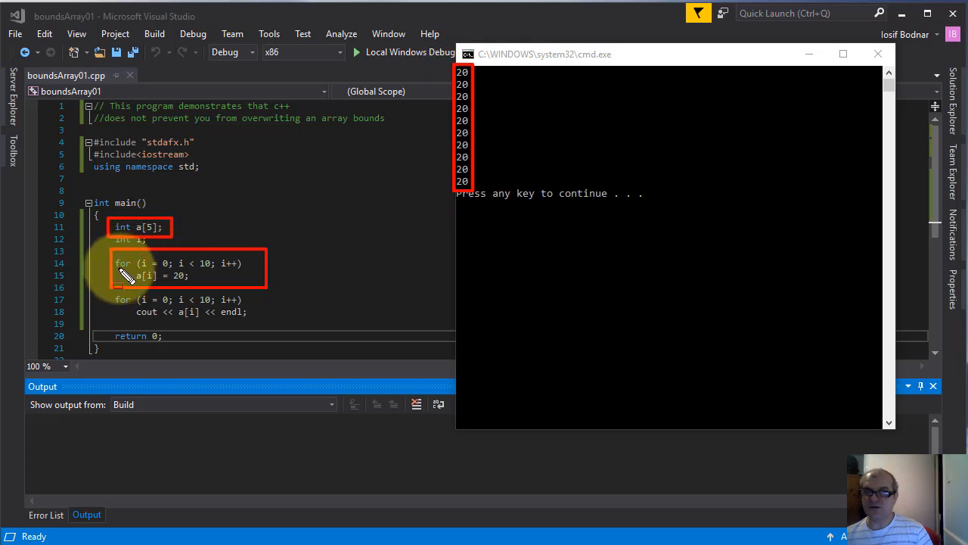